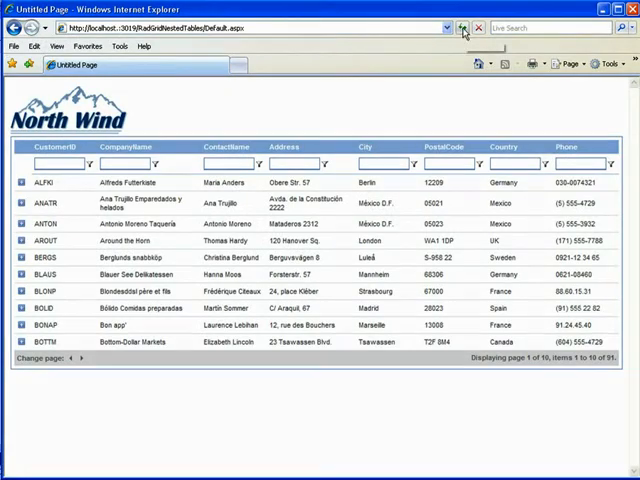
- Select the captured localhost sessions and view their statistics and transfer timeline
click(464, 28)
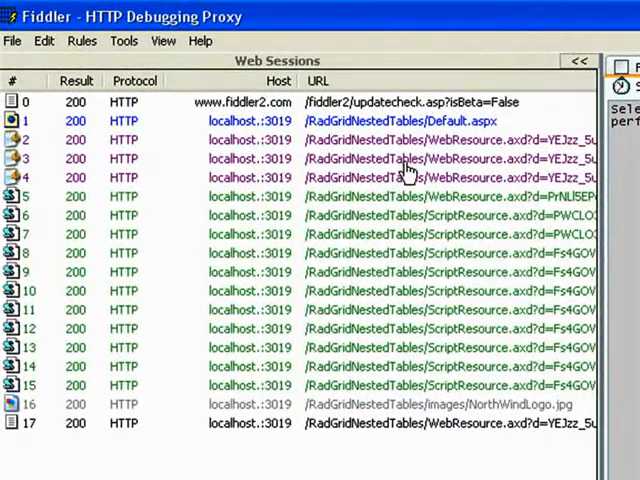
click(300, 120)
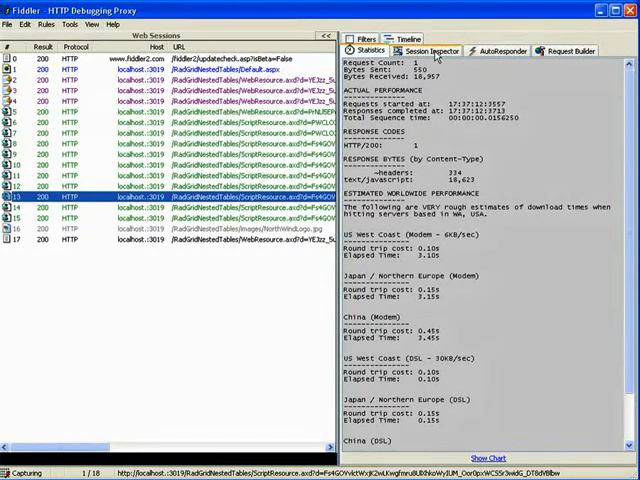
click(406, 52)
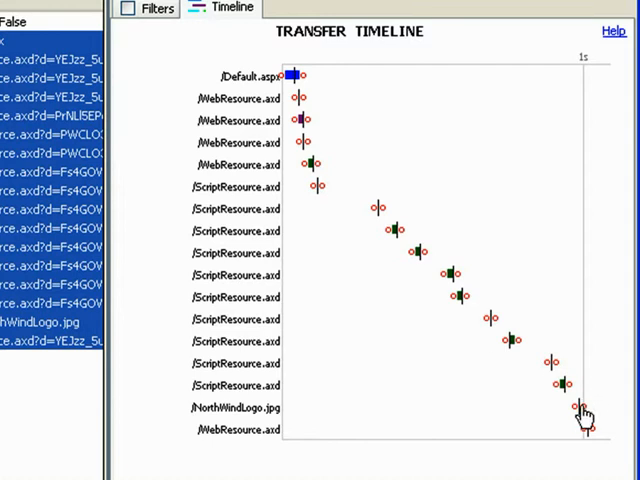
mouse_move(338, 156)
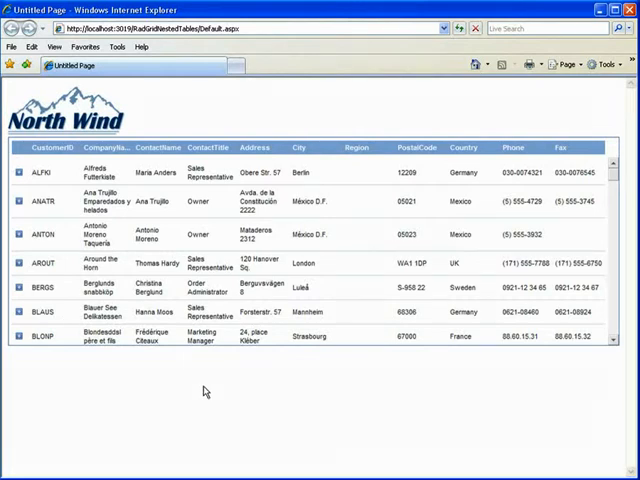
mouse_move(320, 404)
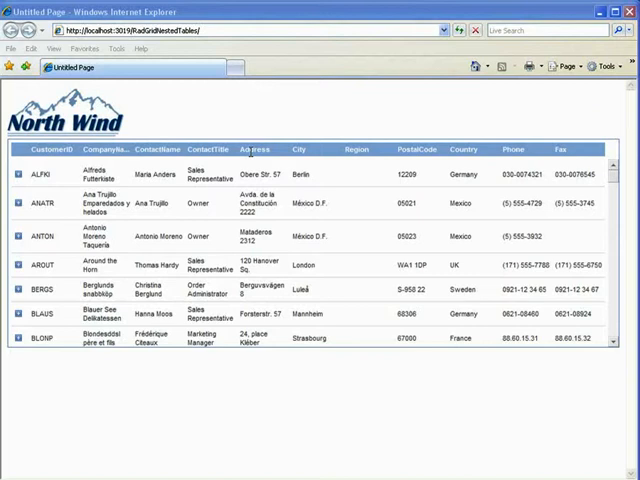
mouse_move(292, 148)
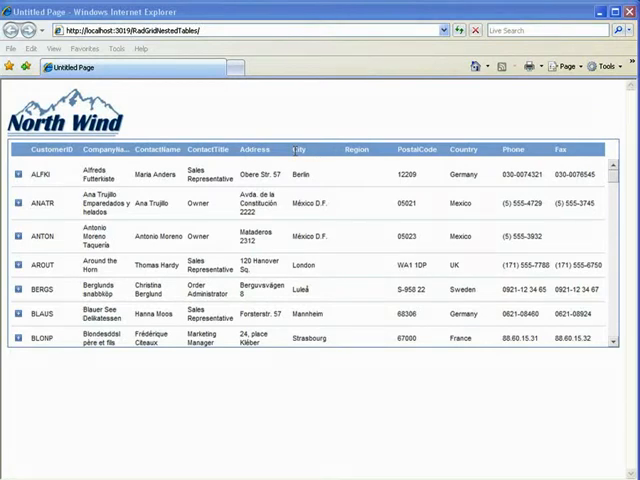
- Scroll through the customer grid's rows beneath its fixed column header
scroll(down, 3)
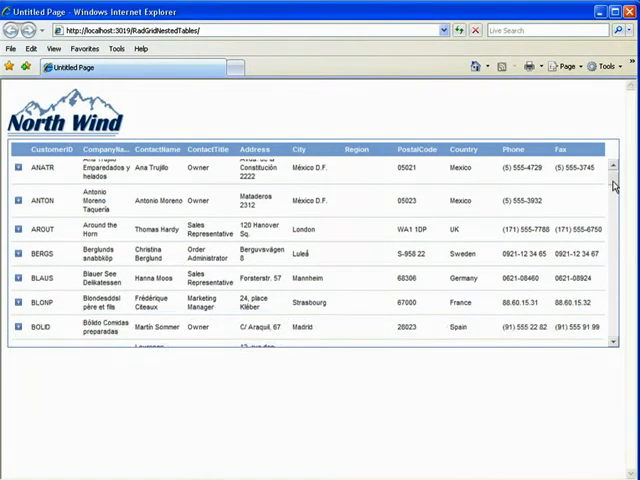
scroll(down, 3)
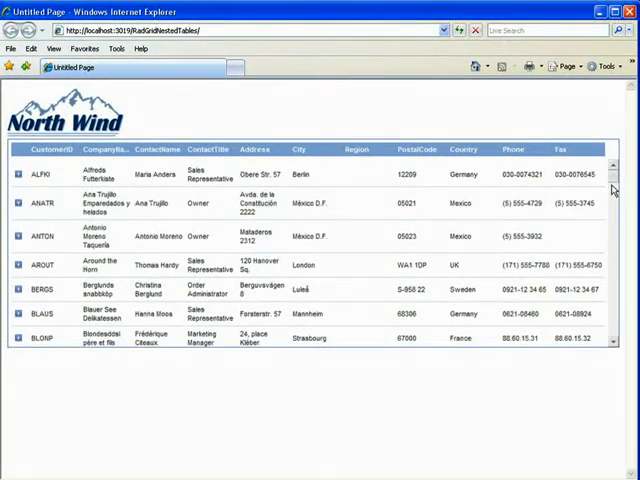
scroll(down, 3)
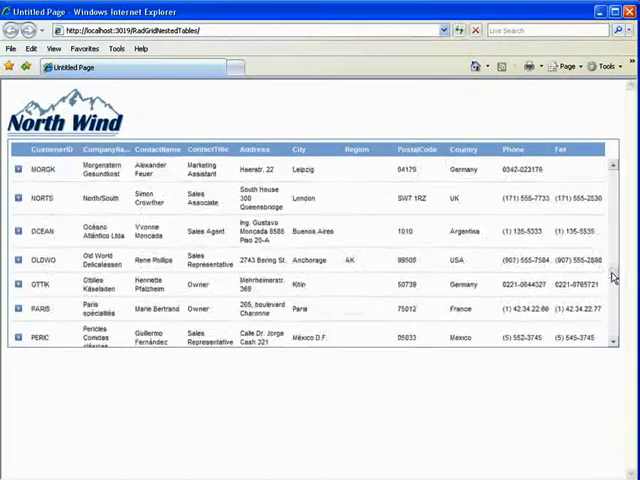
scroll(down, 3)
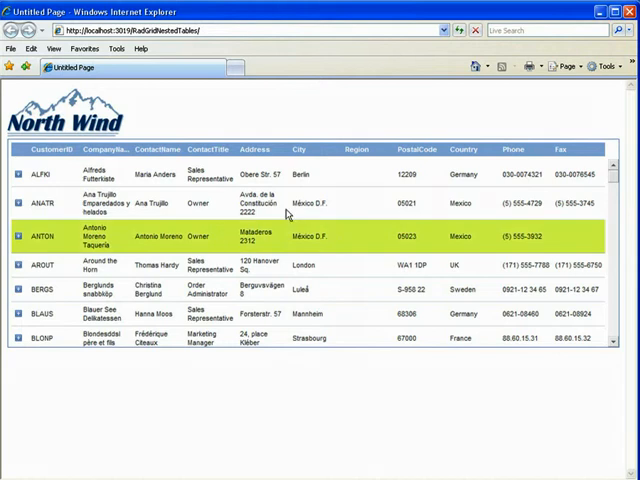
- Select the ANATR and BERGS rows, then expand ANTON to reveal its nested orders
click(376, 204)
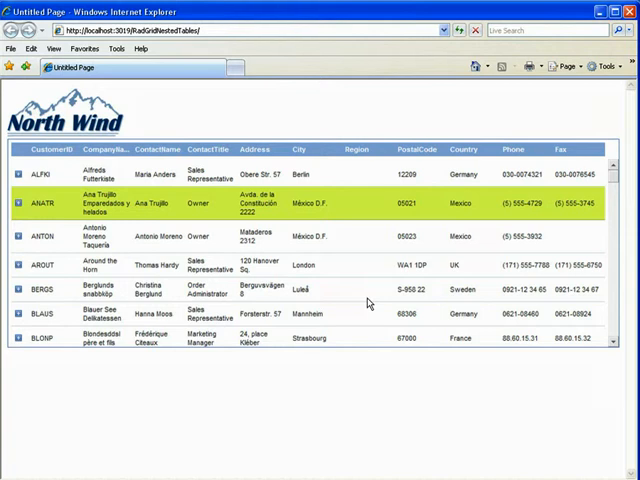
mouse_move(370, 296)
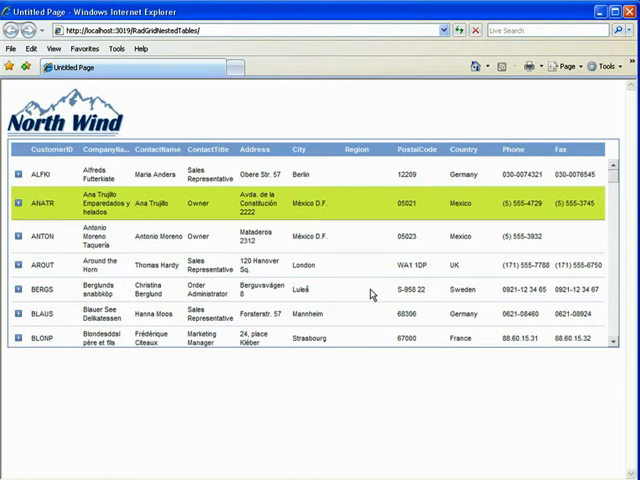
click(310, 292)
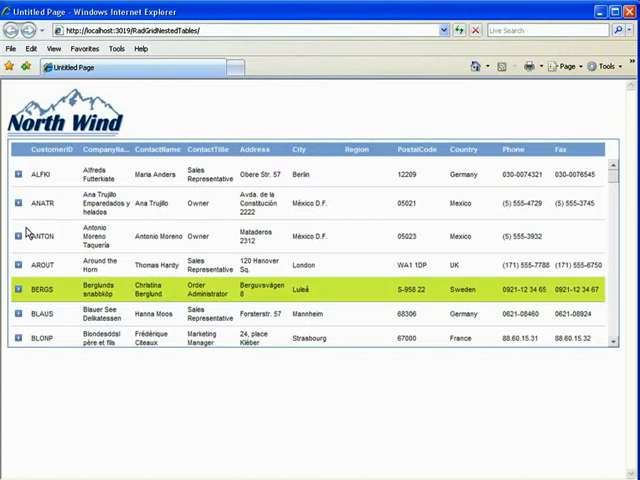
click(16, 236)
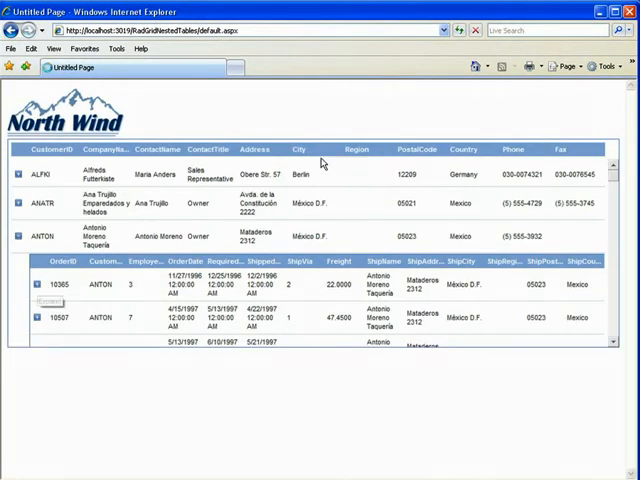
click(48, 302)
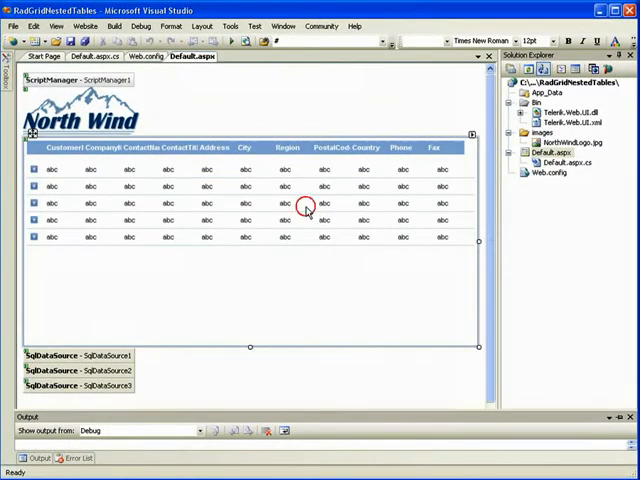
- Set RadGrid1's ClientSettings > Scrolling > AllowScroll to False
click(288, 204)
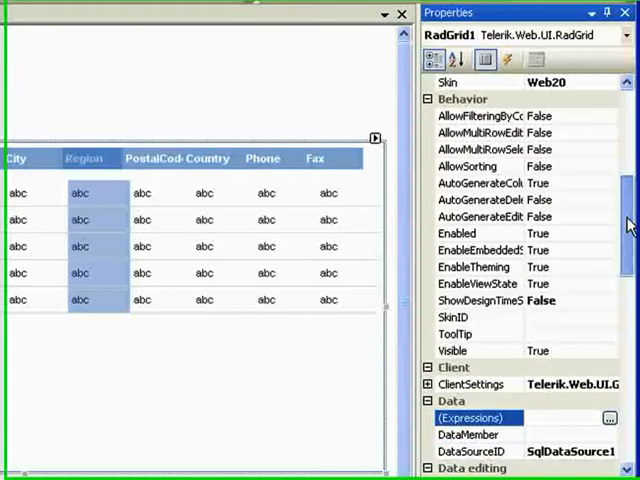
scroll(down, 3)
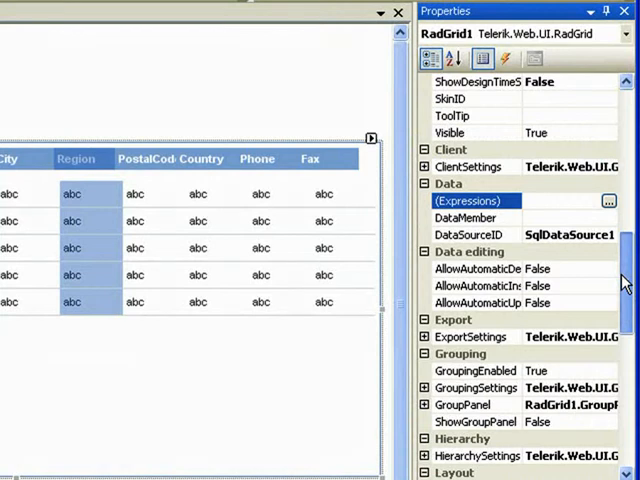
click(426, 166)
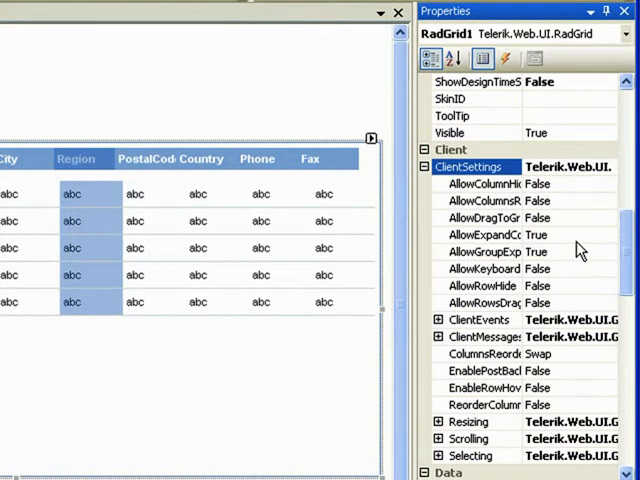
scroll(down, 3)
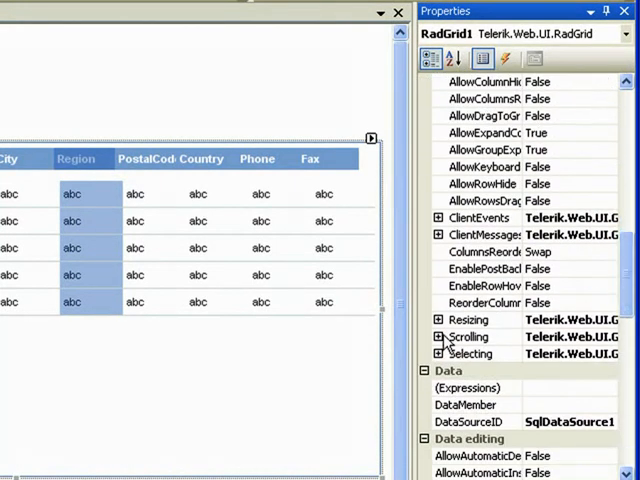
click(438, 336)
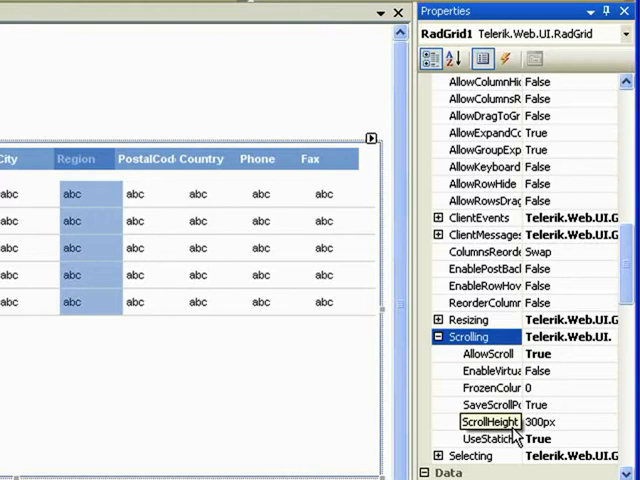
click(488, 440)
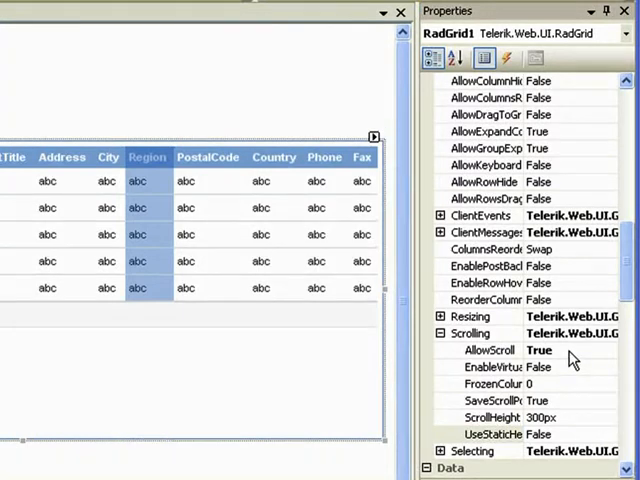
click(484, 350)
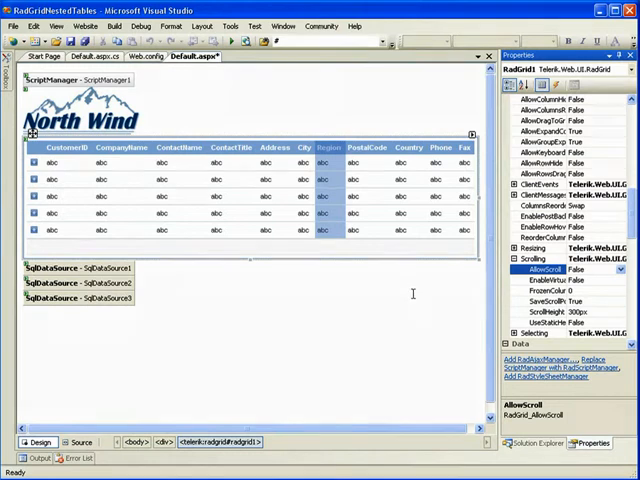
mouse_move(454, 320)
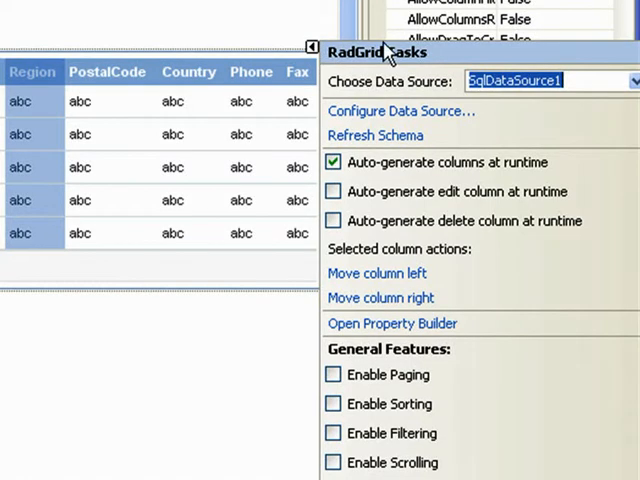
mouse_move(504, 448)
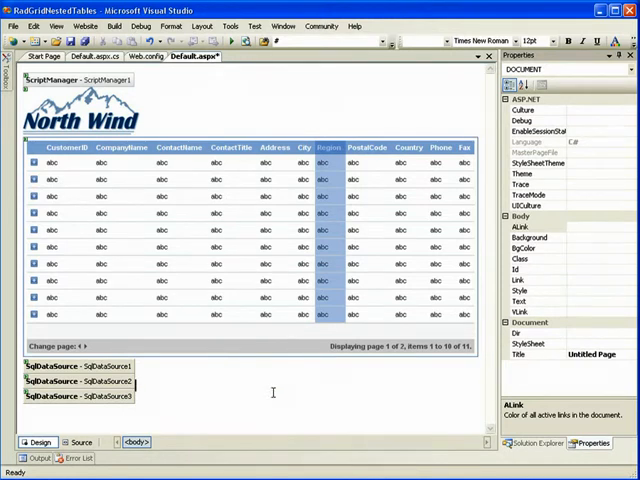
mouse_move(268, 390)
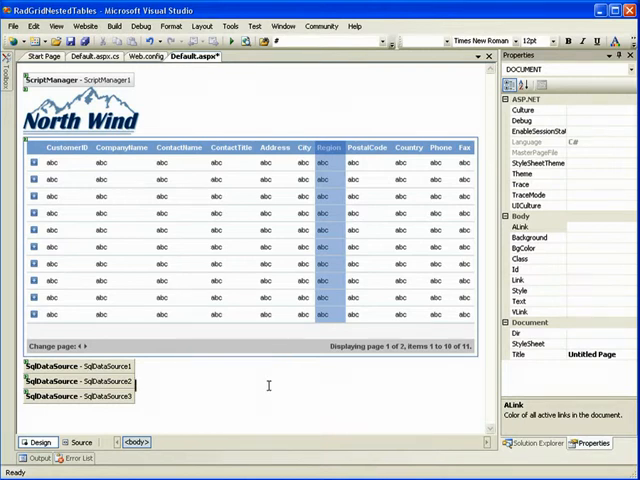
mouse_move(388, 380)
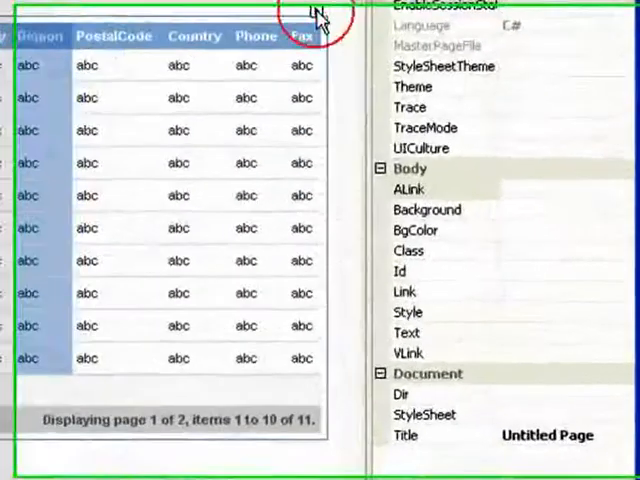
- Enable Paging and Enable Filtering from RadGrid1's smart tag
click(314, 10)
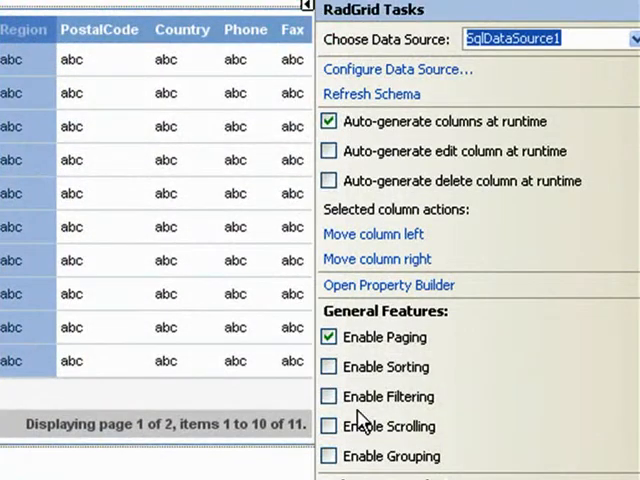
click(328, 396)
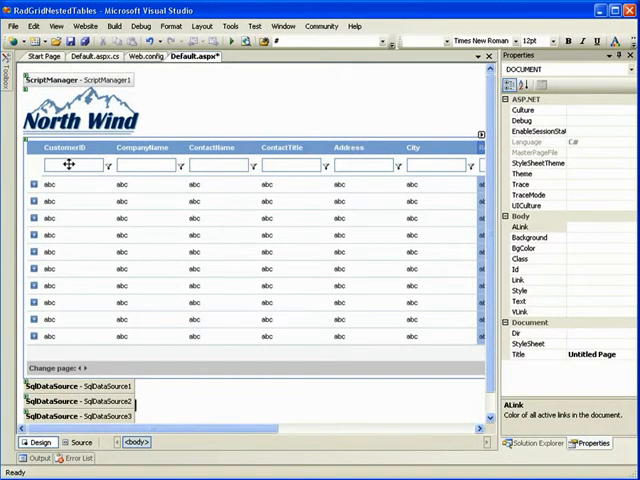
mouse_move(350, 316)
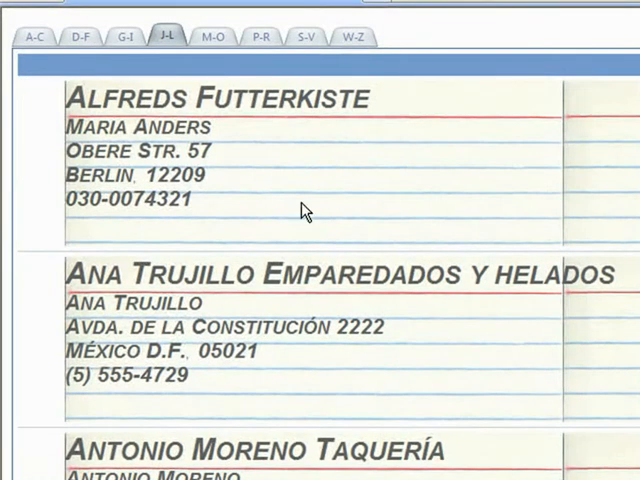
mouse_move(292, 196)
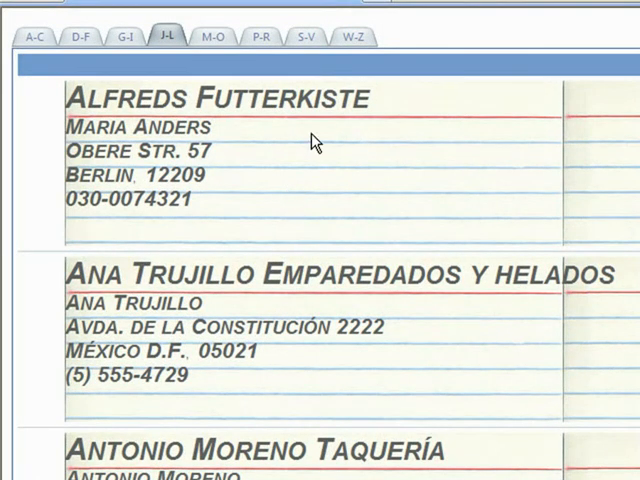
- Browse the customer address book to the M–O group and then a later letter group
click(212, 36)
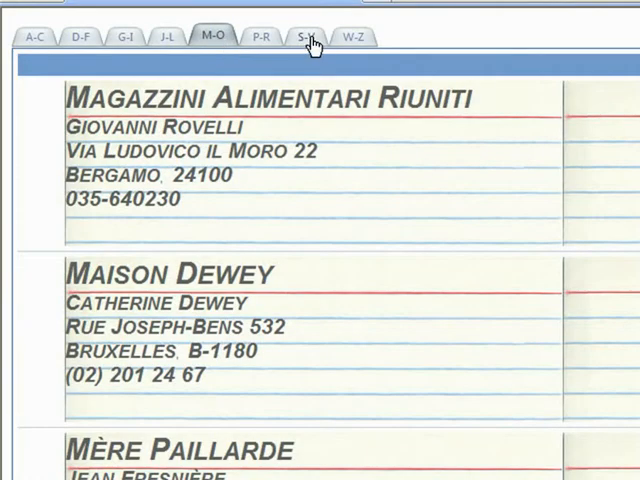
click(306, 36)
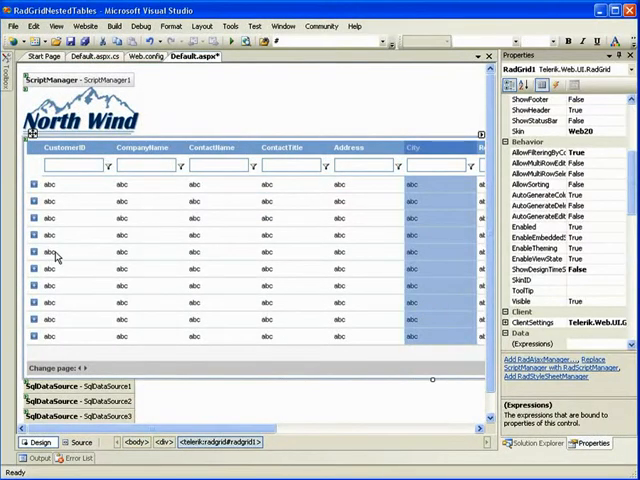
mouse_move(110, 254)
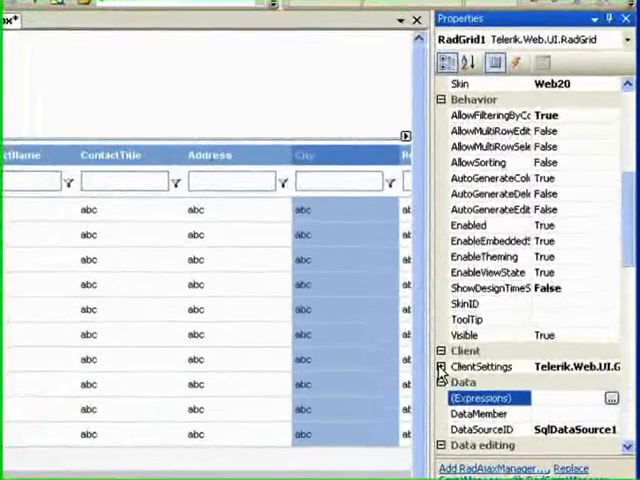
- Expand RadGrid1's ClientSettings and its Selecting group in the Properties window
click(442, 366)
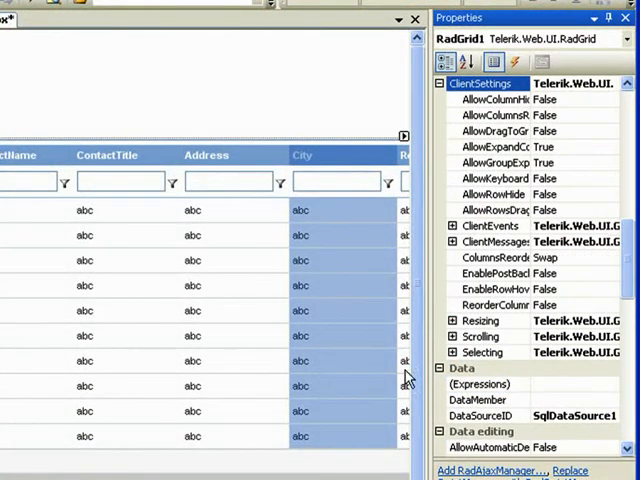
click(484, 352)
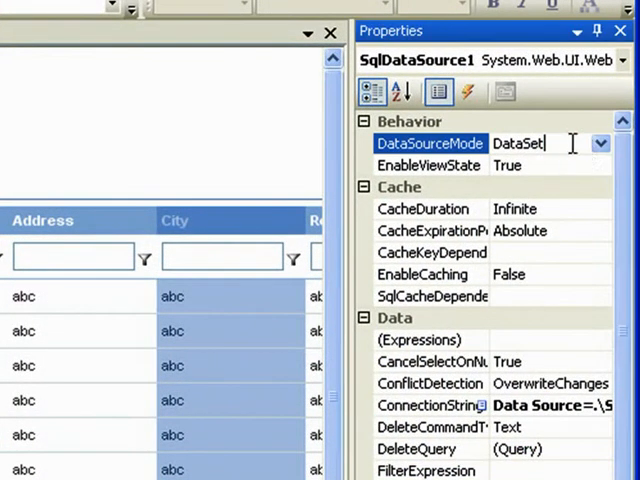
- Set SqlDataSource1's DataSourceMode to DataReader and return to RadGrid1's properties
click(600, 144)
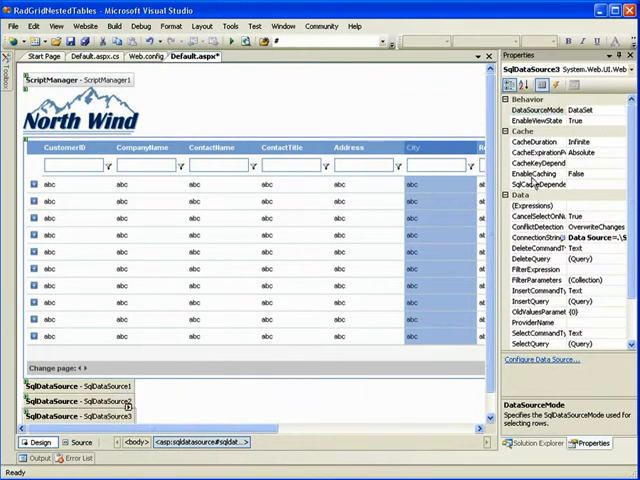
click(588, 96)
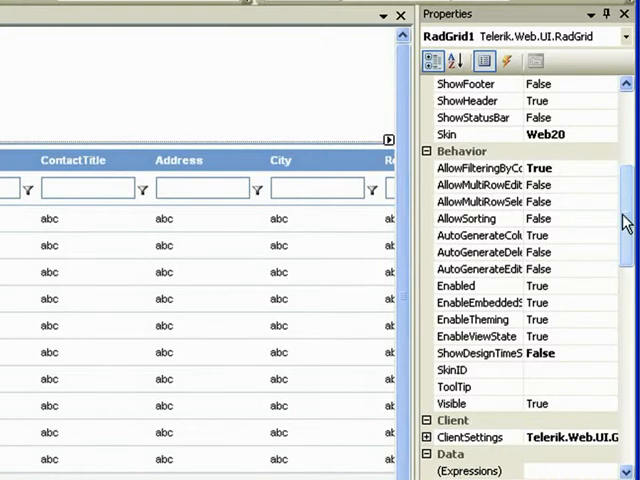
- Expand RadGrid1's MasterTableView in the Properties window to reach DetailTables
scroll(down, 3)
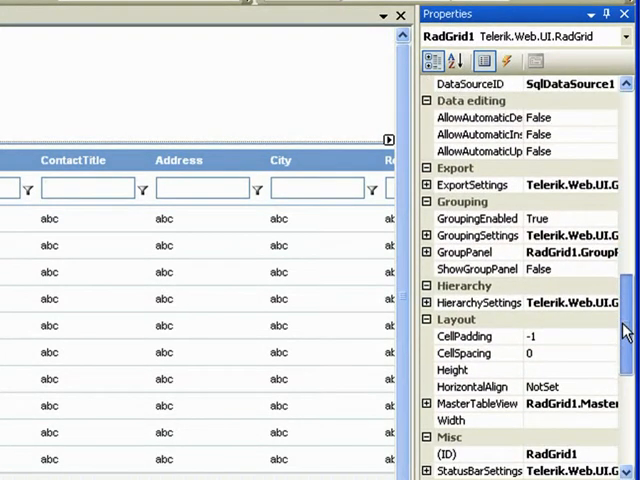
scroll(down, 3)
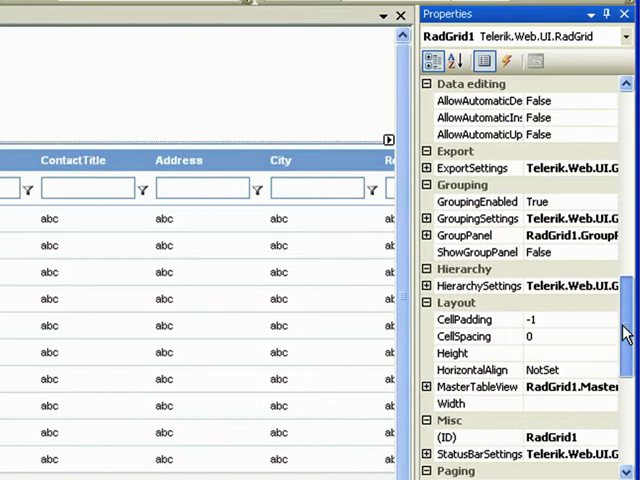
click(428, 388)
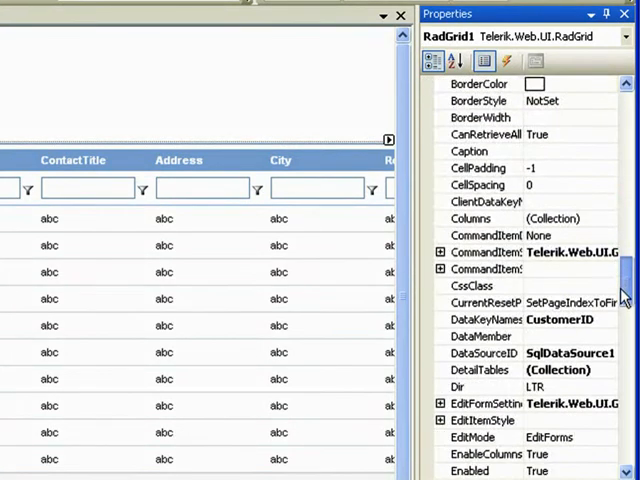
scroll(down, 3)
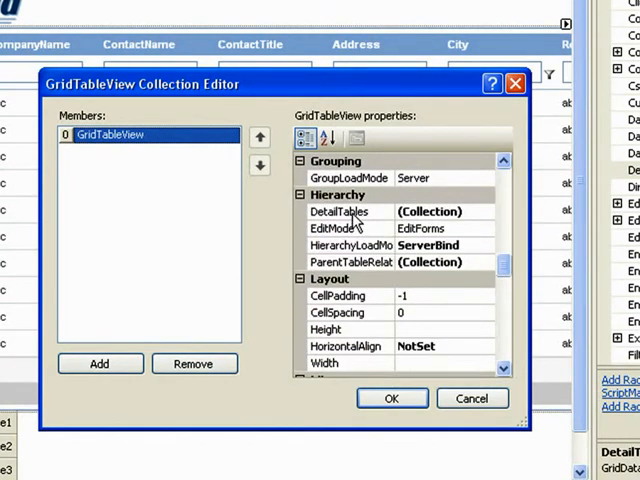
- Set HierarchyLoadMode to ServerOnDemand for the master table view and its nested table
click(350, 244)
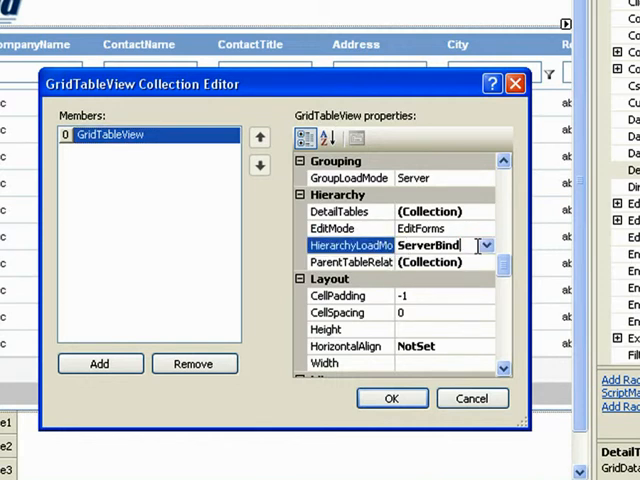
click(484, 244)
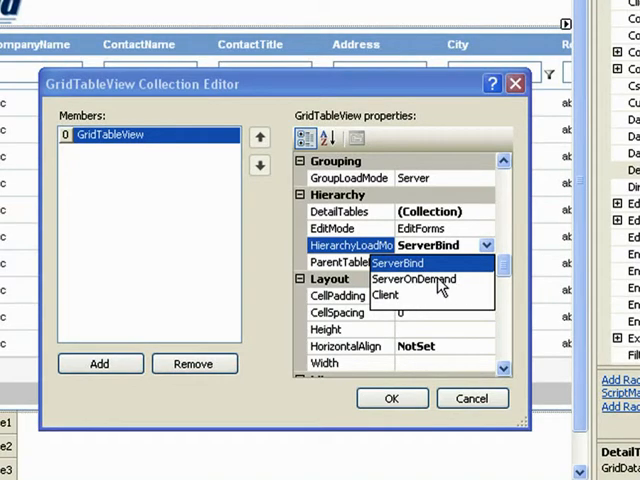
click(412, 278)
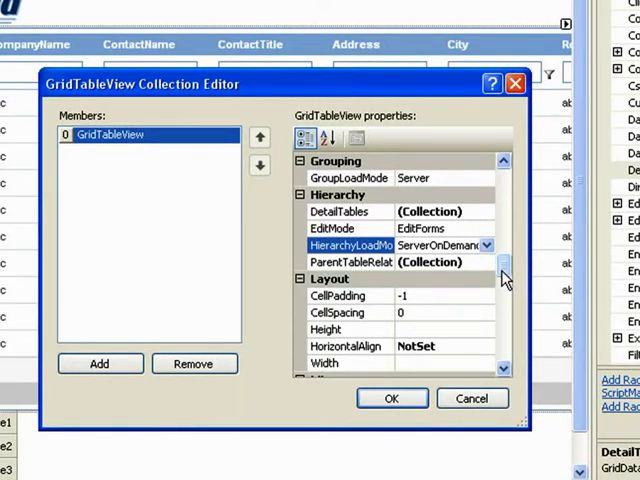
mouse_move(512, 268)
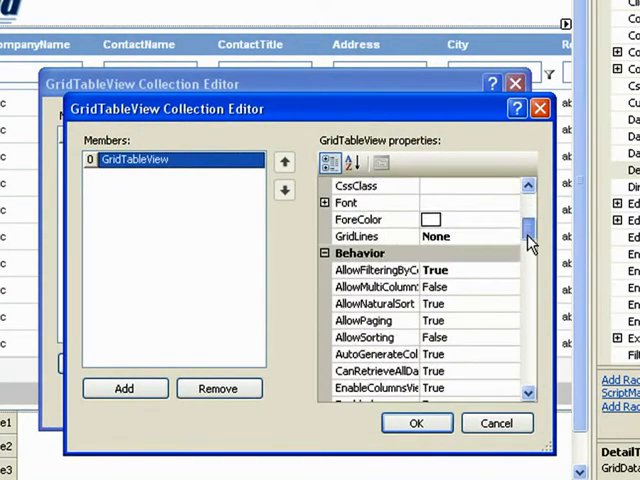
scroll(down, 3)
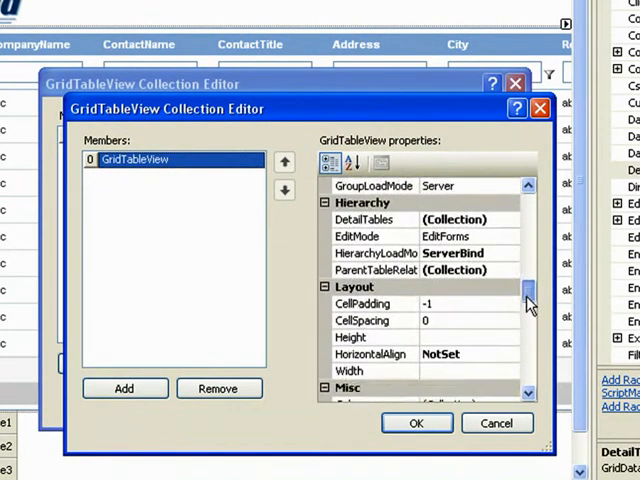
click(508, 270)
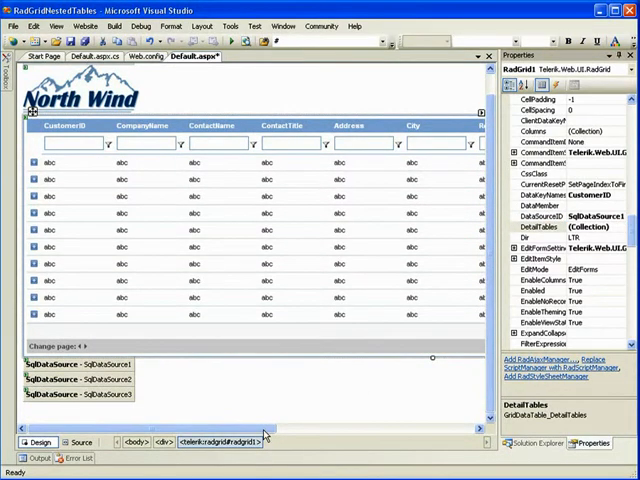
mouse_move(408, 228)
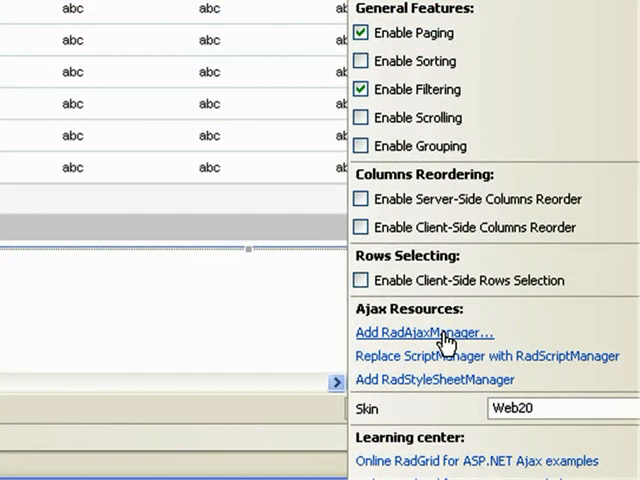
- Add a RadAjaxManager with RadGrid1 as both initiator and updated control
click(420, 332)
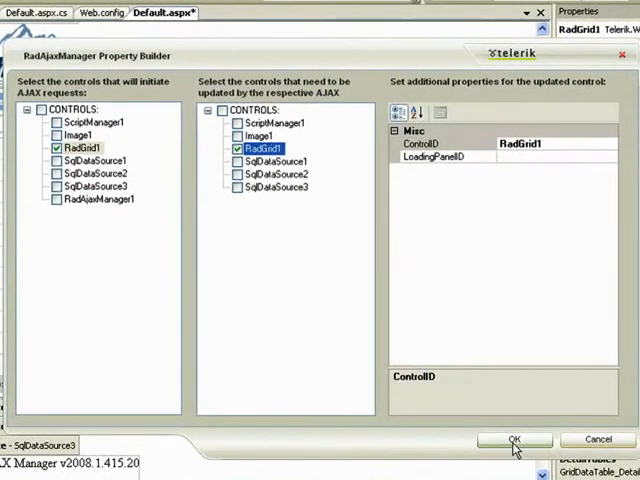
click(514, 440)
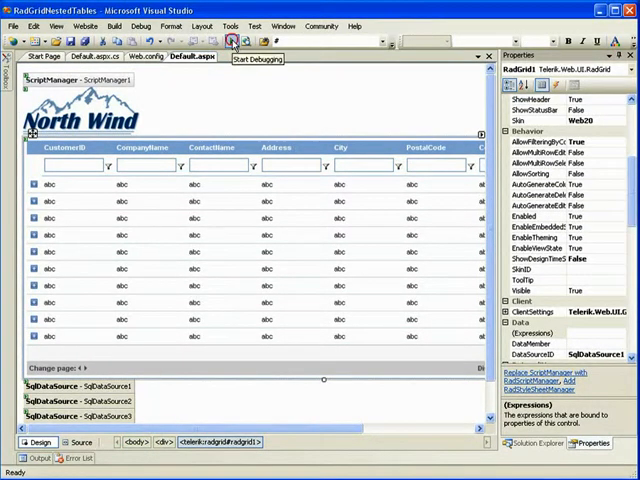
- Run the site and expand a customer row on a later grid page to show its nested orders
click(232, 42)
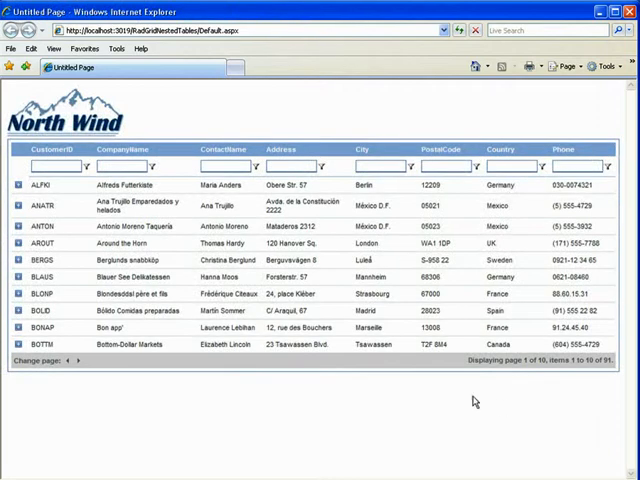
mouse_move(268, 196)
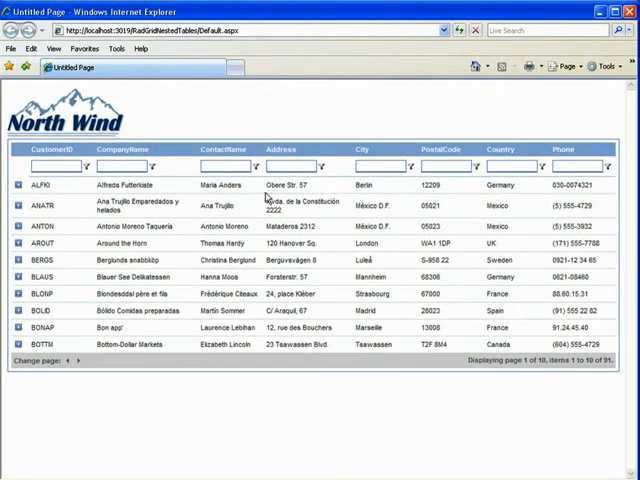
mouse_move(136, 372)
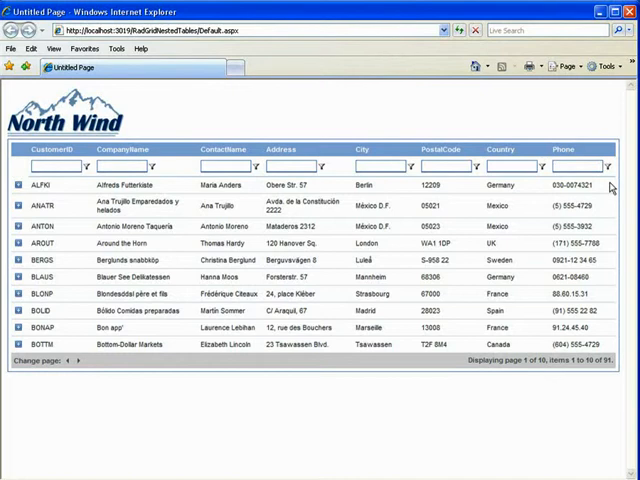
mouse_move(62, 364)
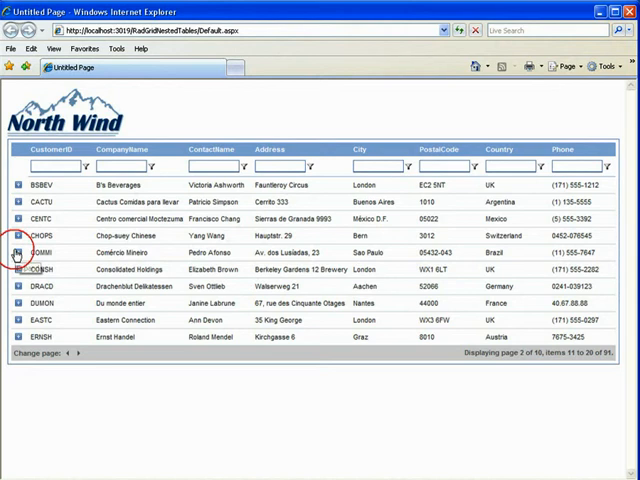
click(14, 252)
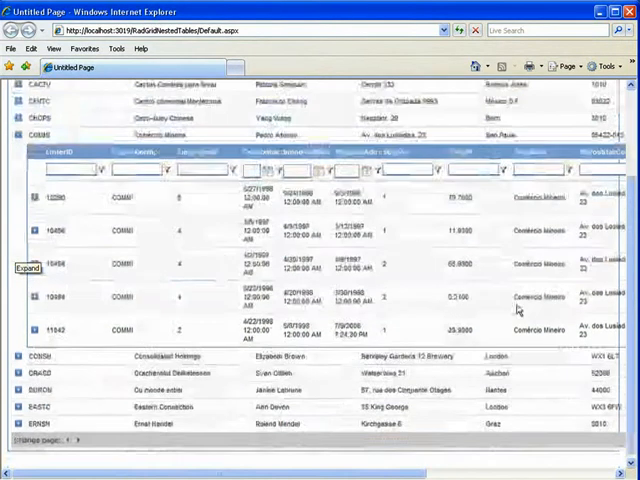